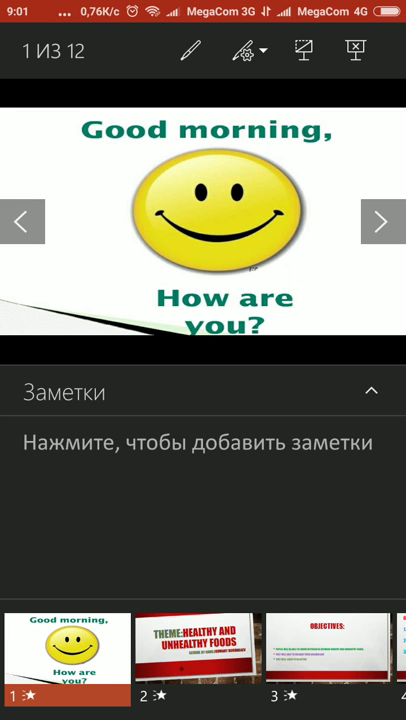
- Show slide 2, the "Healthy and Unhealthy Foods" title slide
left_click(382, 222)
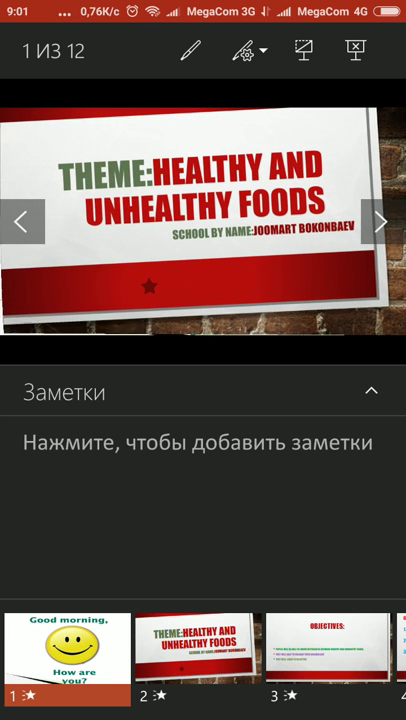
left_click(380, 222)
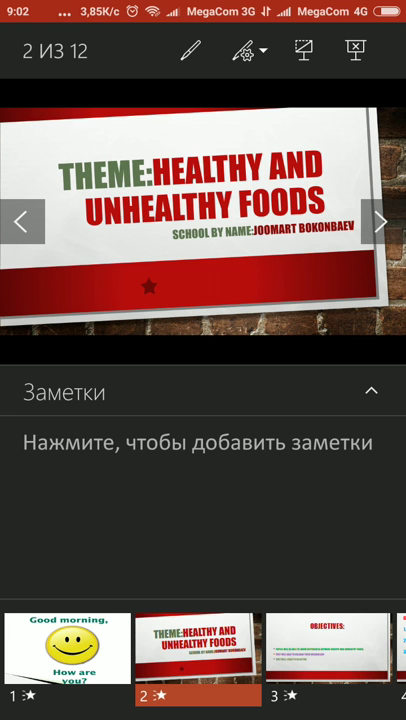
- Show slide 3, the "Objectives" slide with its "Objectives" notes
left_click(382, 222)
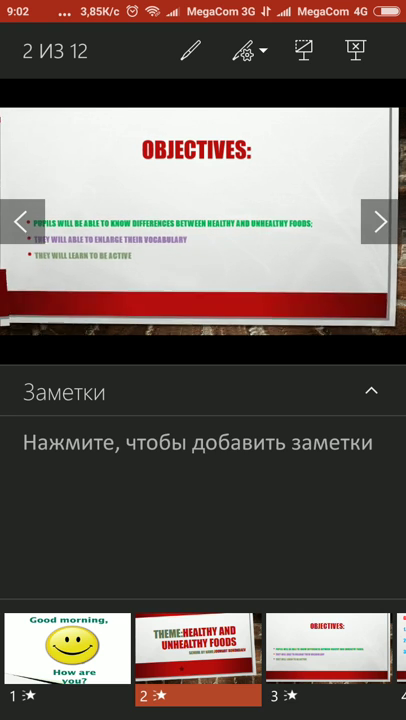
left_click(380, 222)
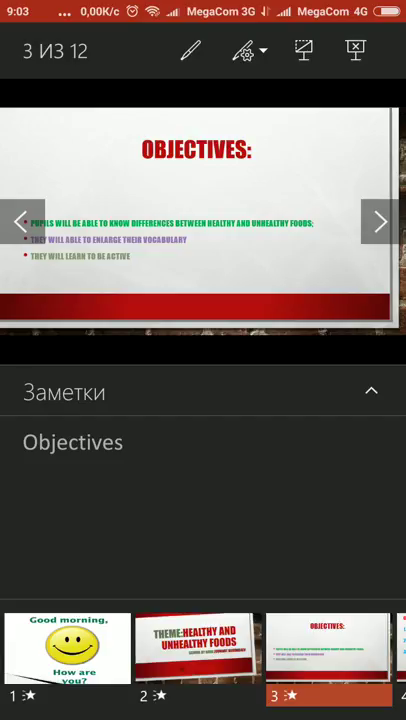
- Show slide 4's online-lesson golden rules, then bring the "Time to begin" slide into view
left_click(380, 220)
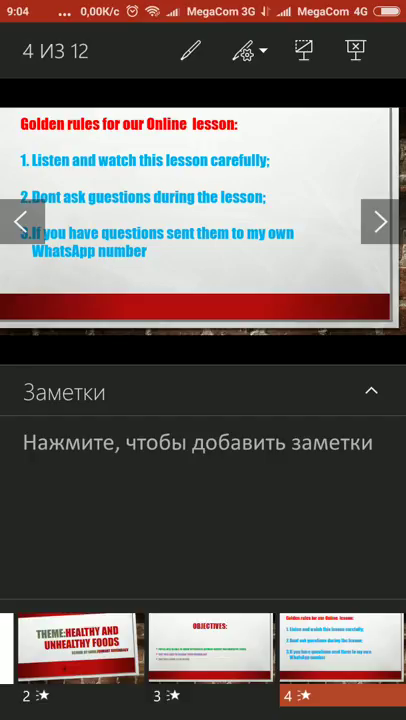
left_click(380, 220)
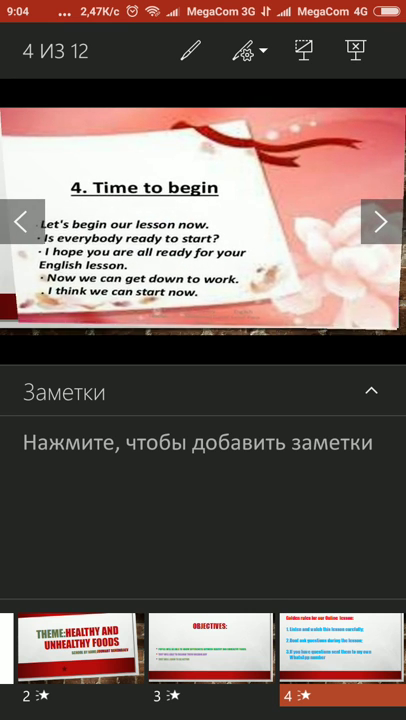
- Land on slide 5 of 12, "Time to begin", with its notes field ready for typing
left_click(380, 218)
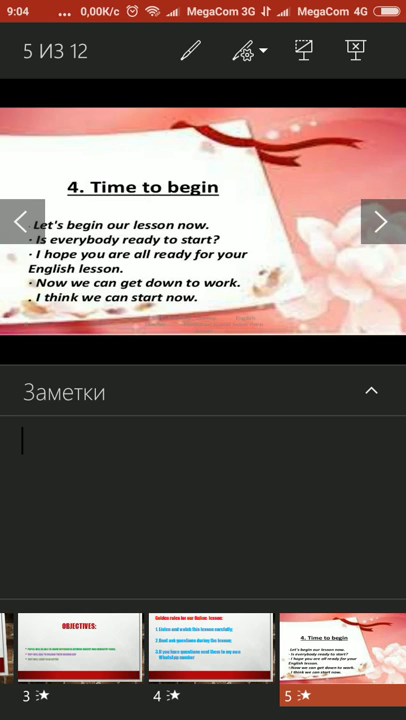
- Show slide 6 of 12, the "Brainstorm" slide about liked and disliked foods
left_click(384, 220)
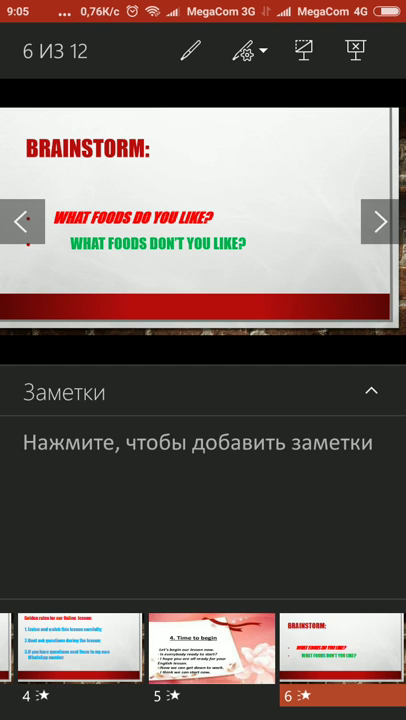
- Show slide 7 on healthy food as fuel, then bring the "Unhealthy Foods" slide into view
left_click(380, 222)
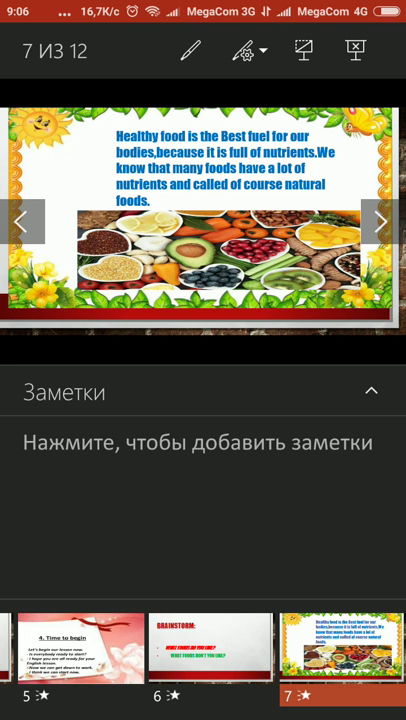
left_click(380, 222)
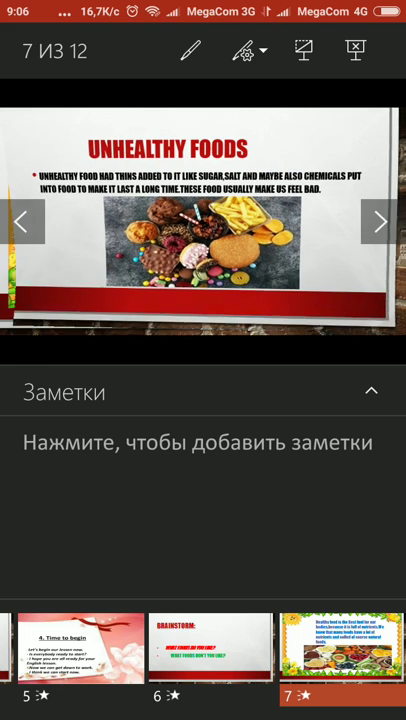
- Show slide 8 of 12, the two-column table of healthy and unhealthy foods
left_click(380, 220)
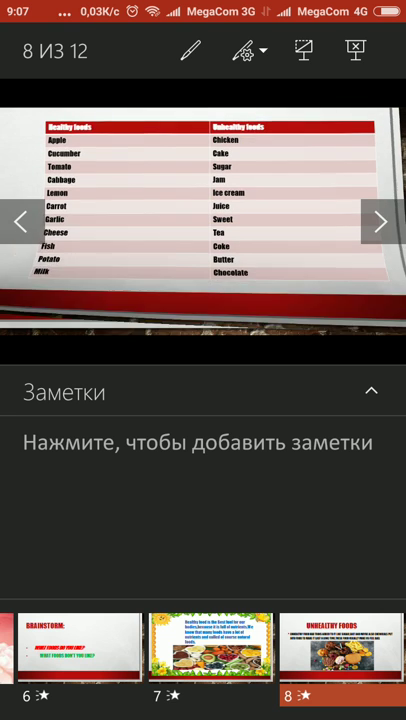
- Show slide 9 of 12, the healthy vs unhealthy food sorting worksheet with word tiles
left_click(380, 220)
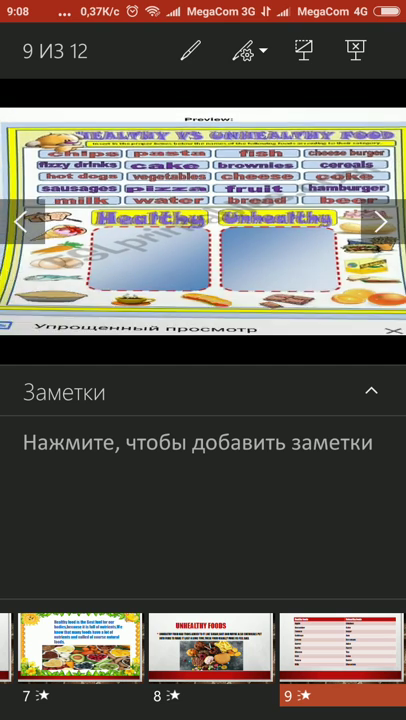
- Swipe past the worksheet and reach slide 10, the Home Task slide with three assignments
scroll("right", 3)
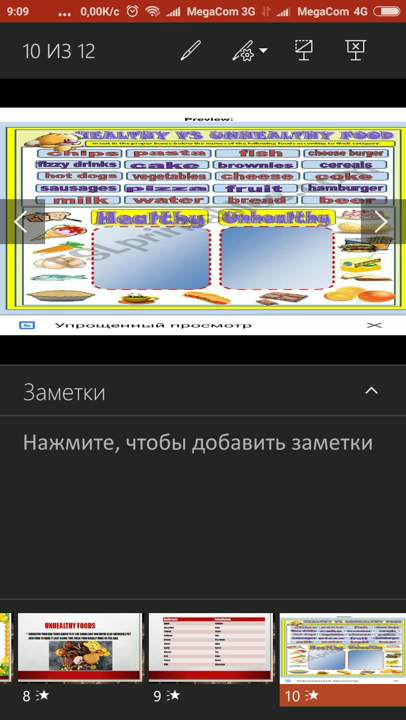
left_click(380, 220)
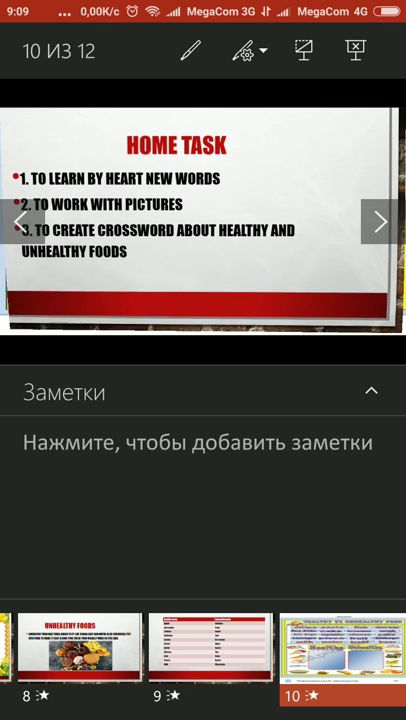
- Move past the Home Task slide to slide 12 of 12, "Thanks & Goodbye"
left_click(380, 220)
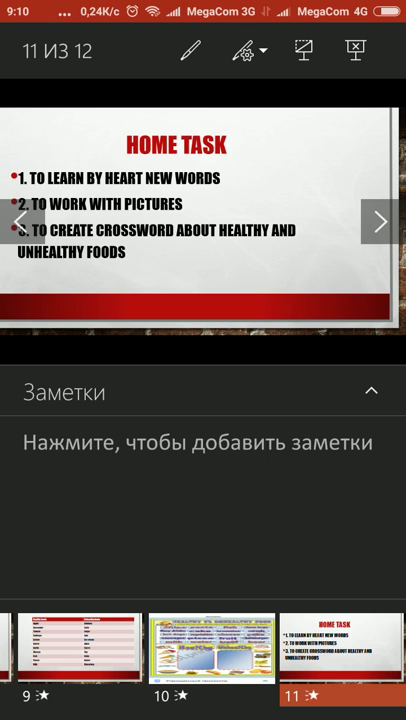
left_click(380, 222)
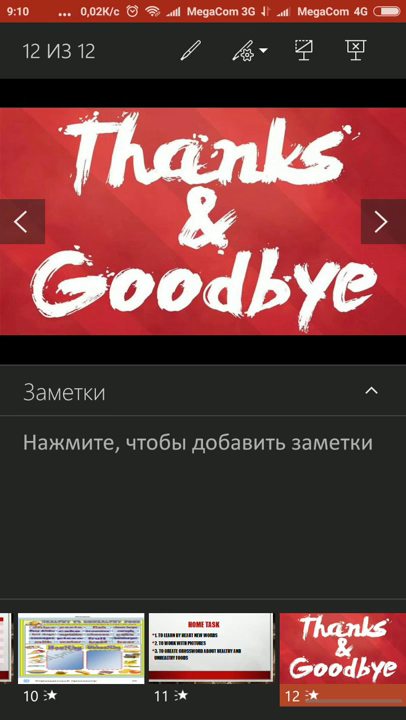